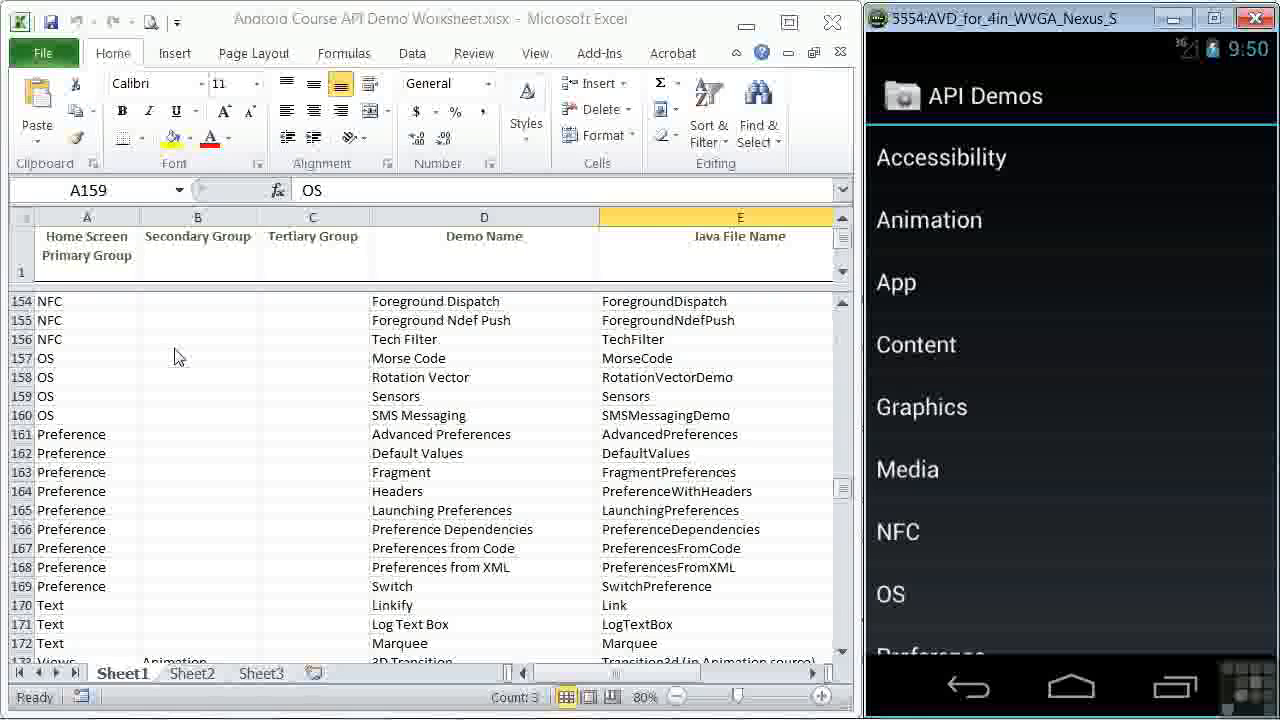
Step: Select the NFC Foreground Dispatch row in Excel and launch the ForegroundDispatch demo in the emulator
click(46, 396)
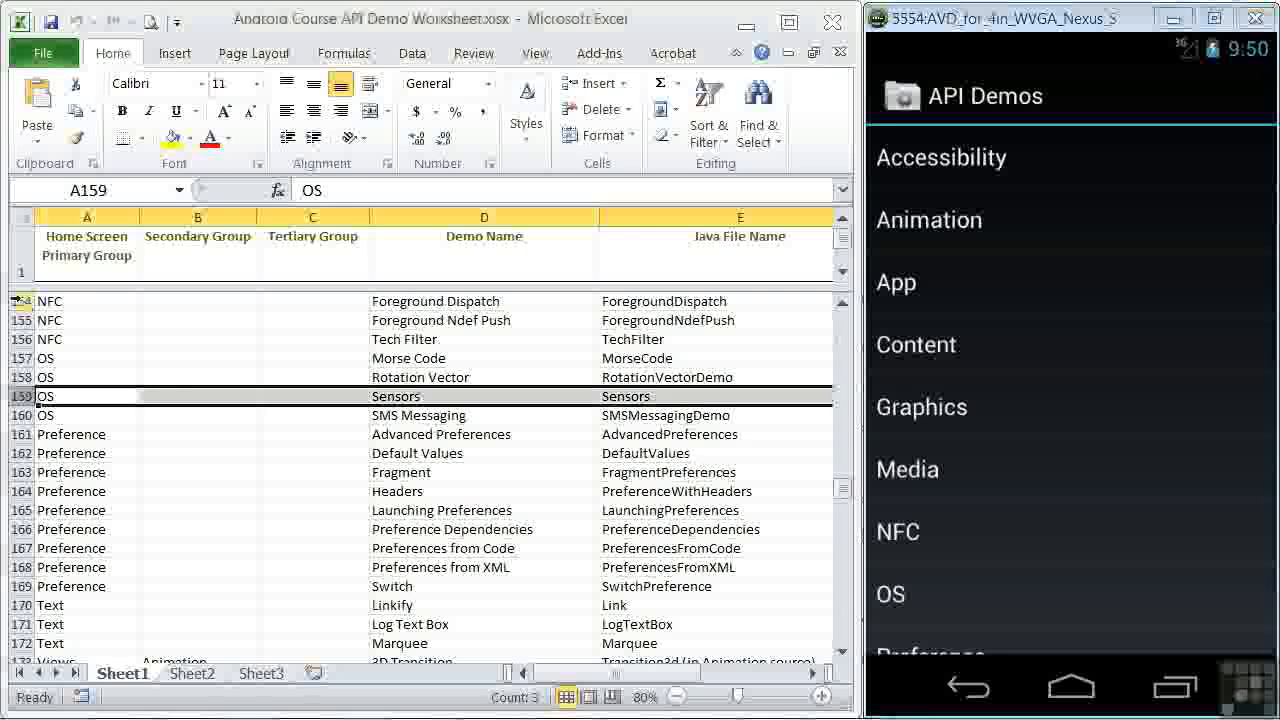
click(86, 300)
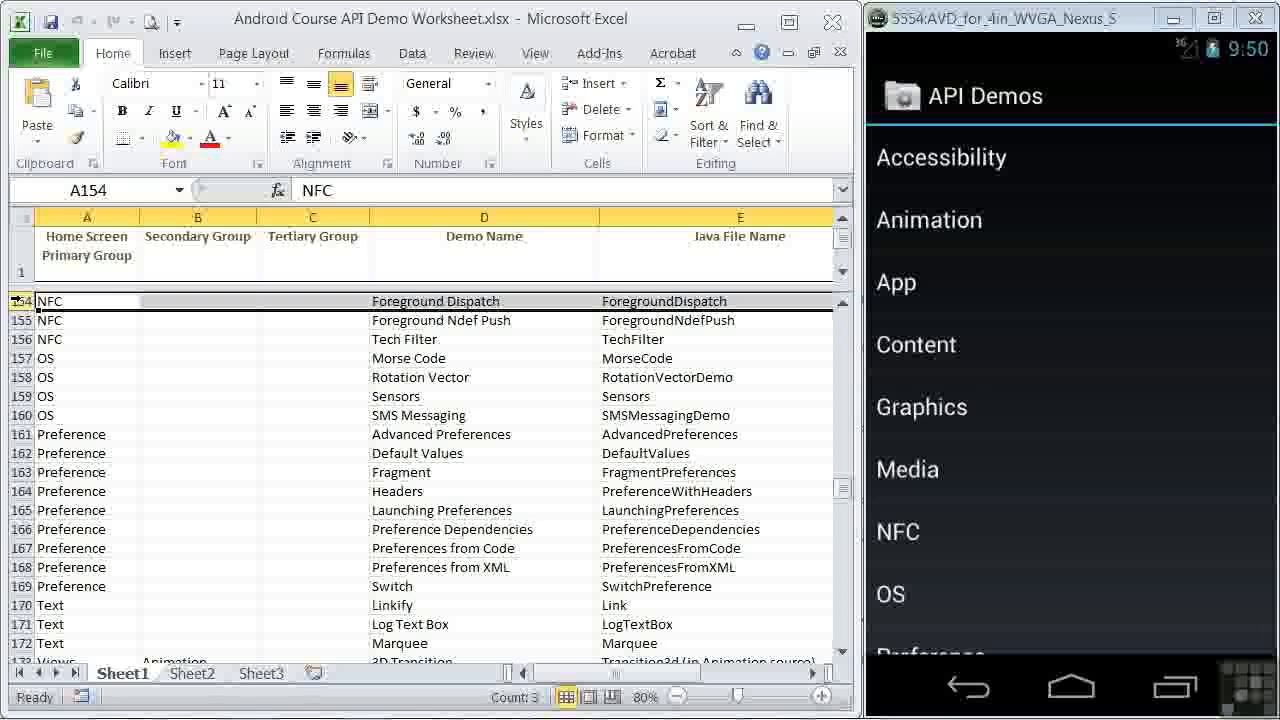
mouse_move(647, 322)
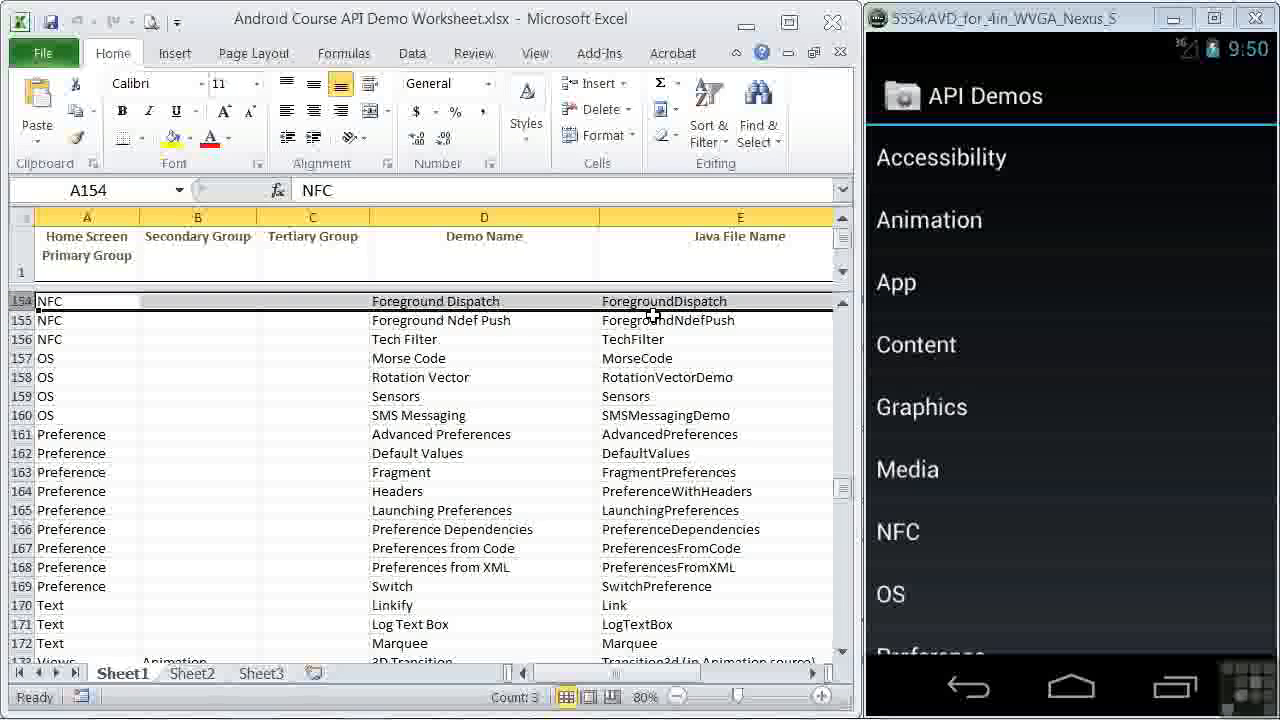
mouse_move(988, 268)
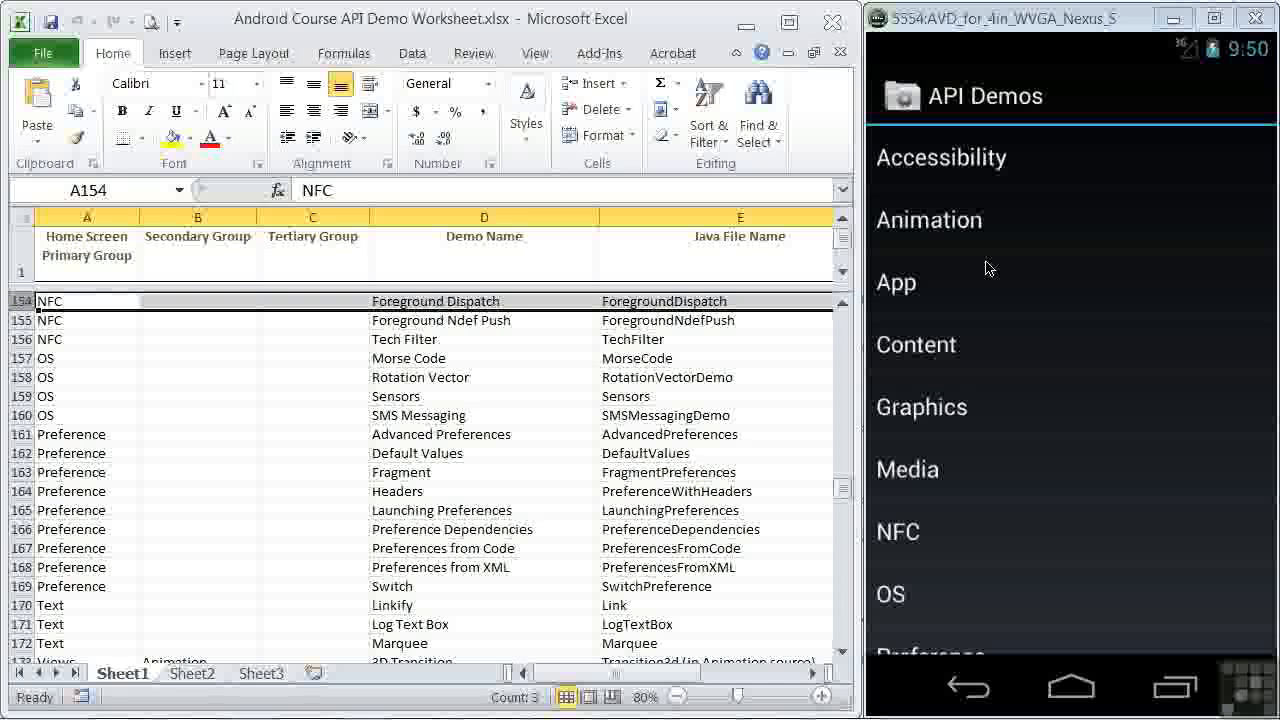
click(897, 531)
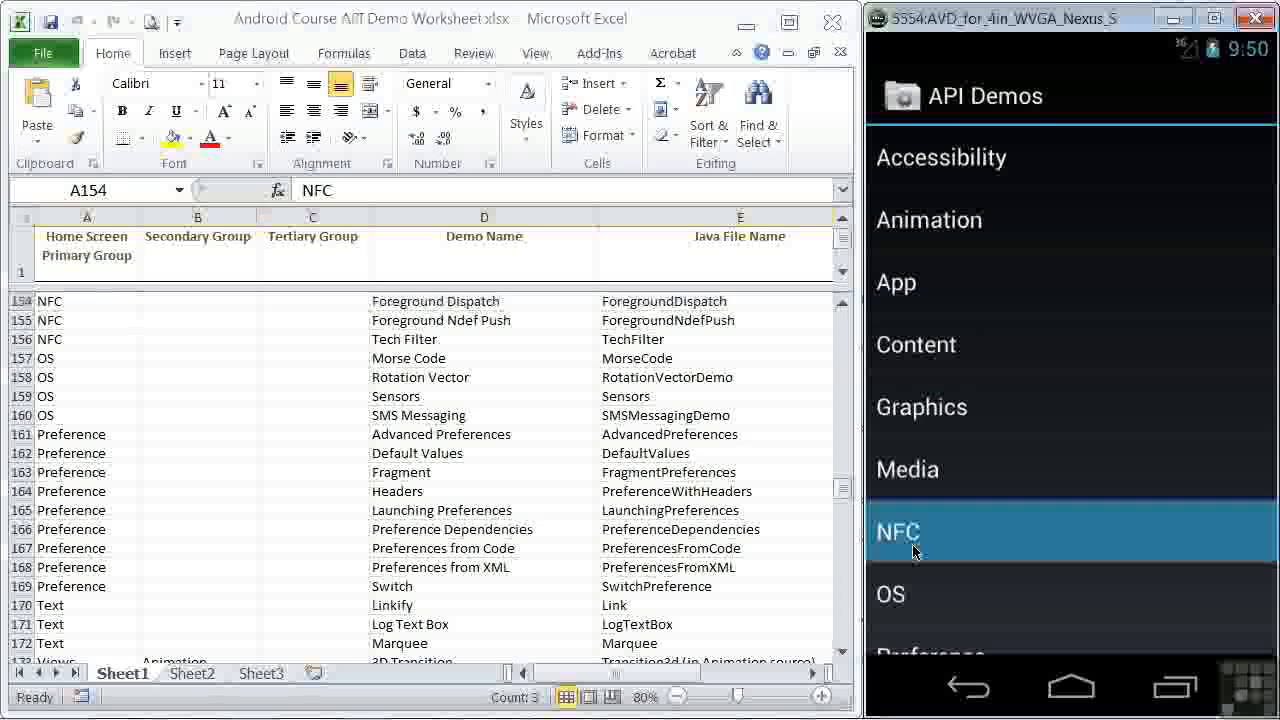
click(912, 531)
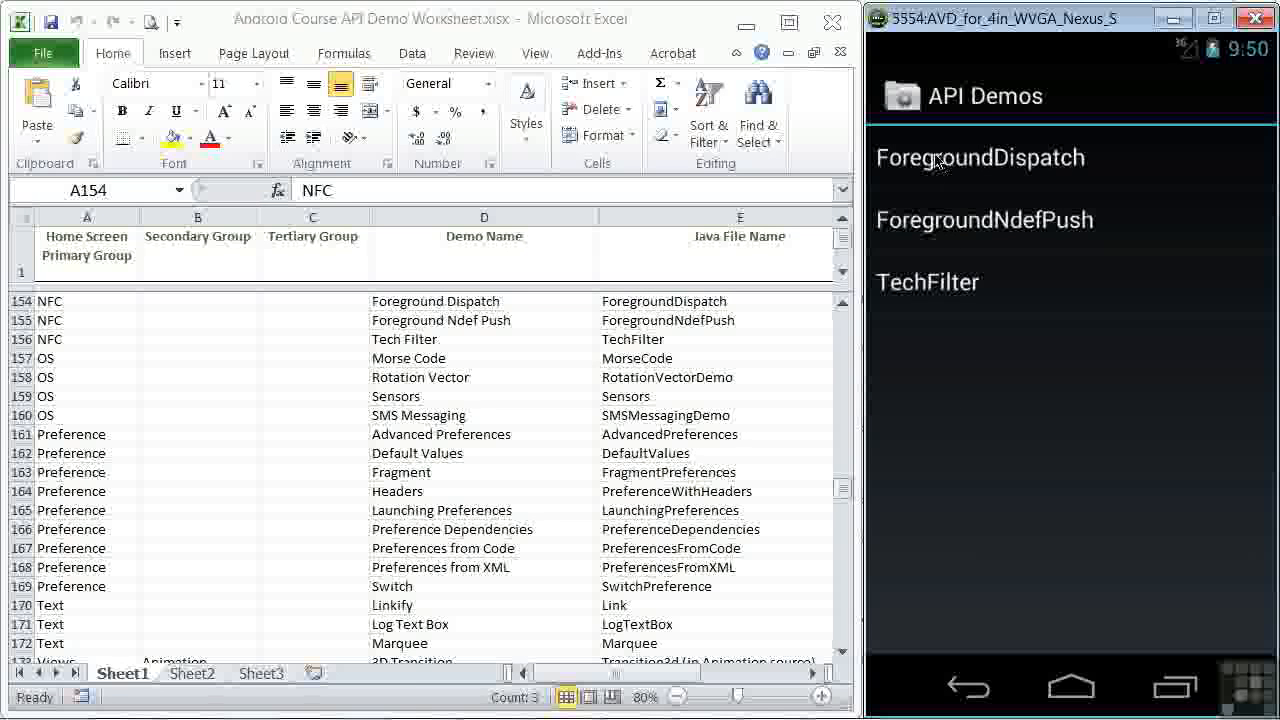
click(981, 157)
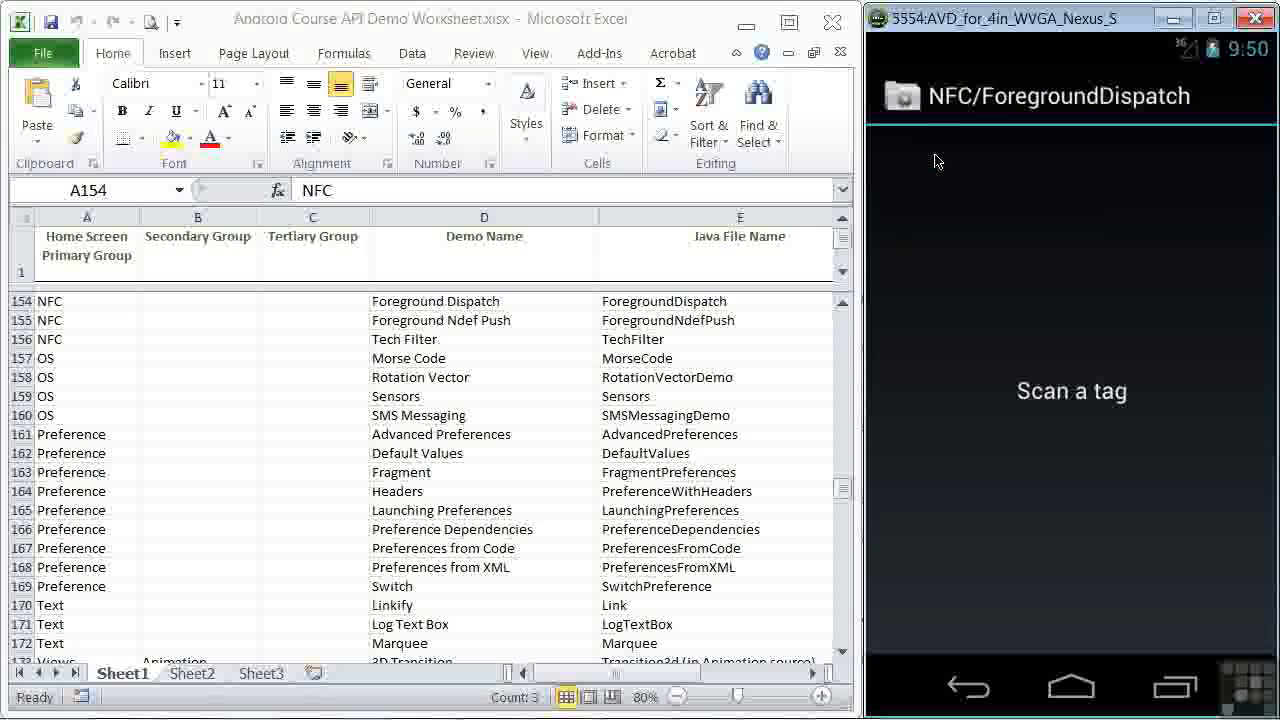
mouse_move(971, 231)
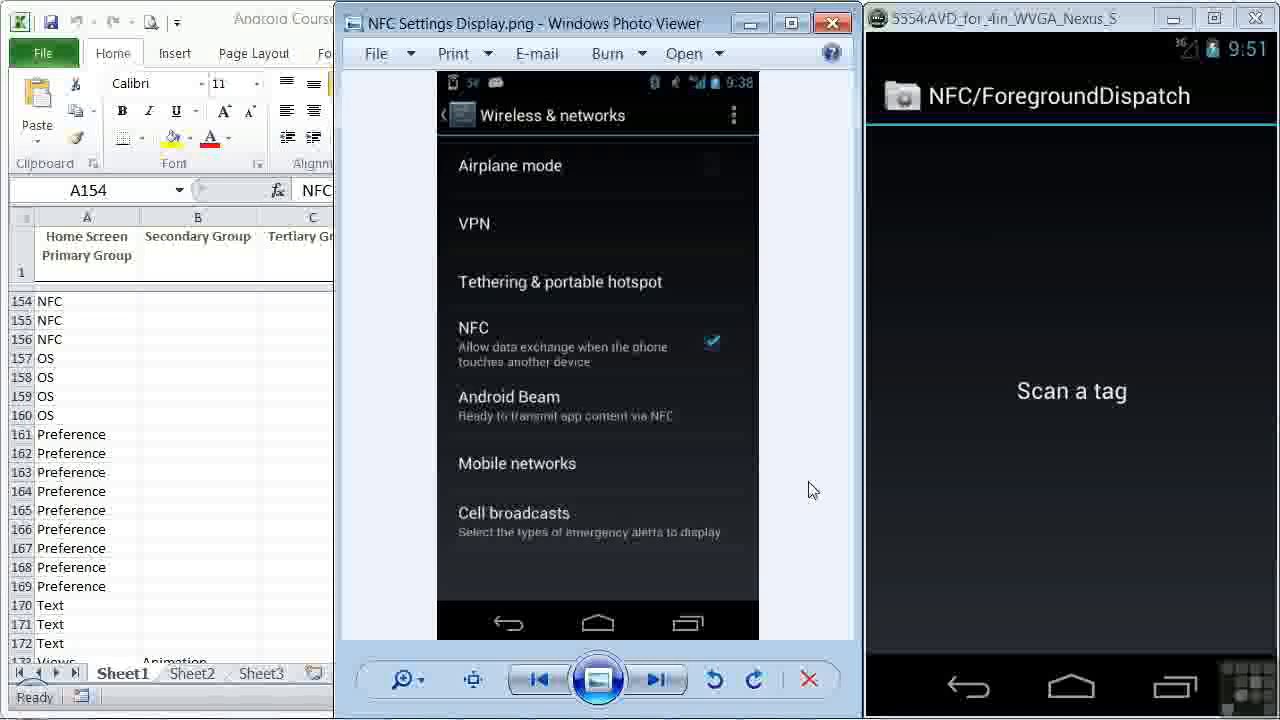
mouse_move(812, 465)
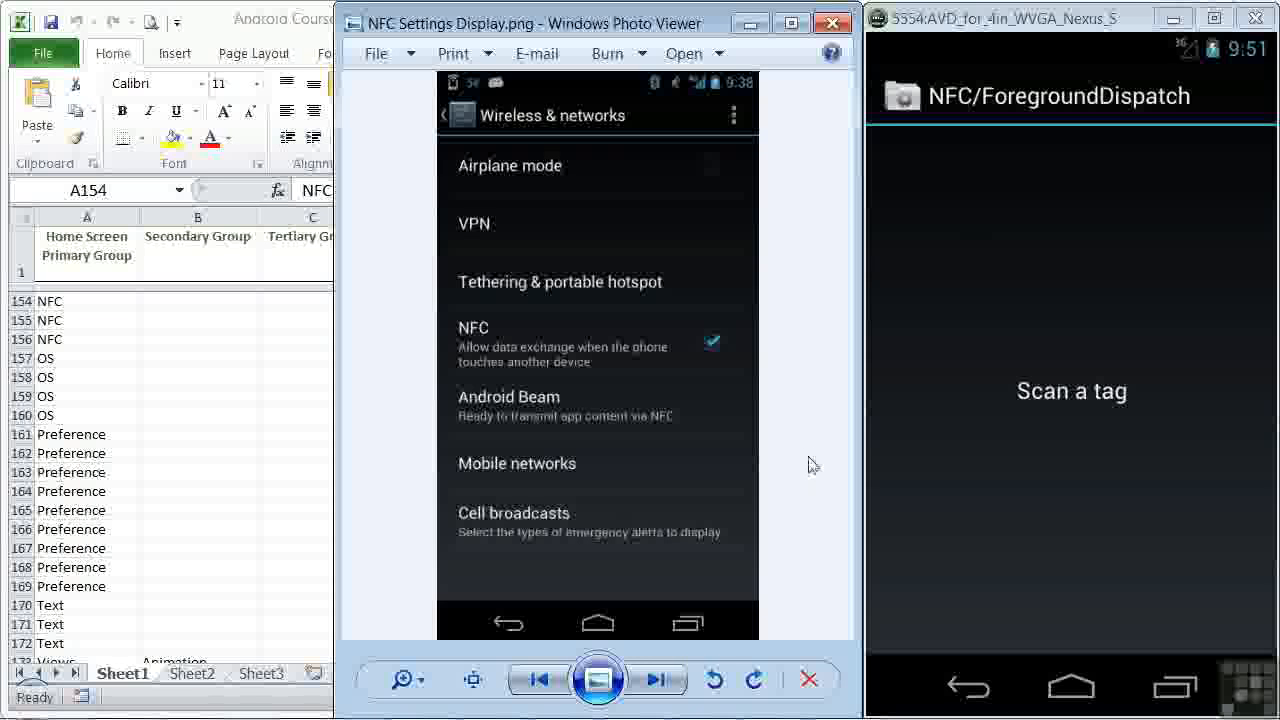
mouse_move(803, 370)
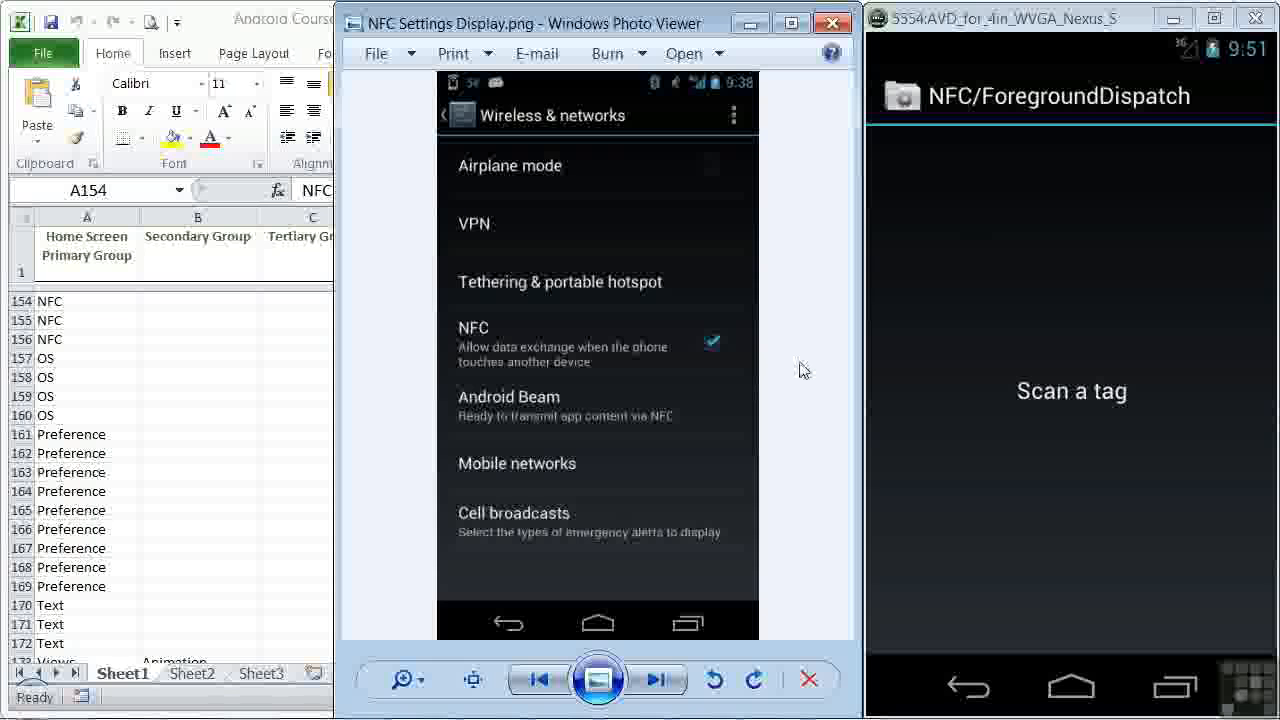
mouse_move(728, 353)
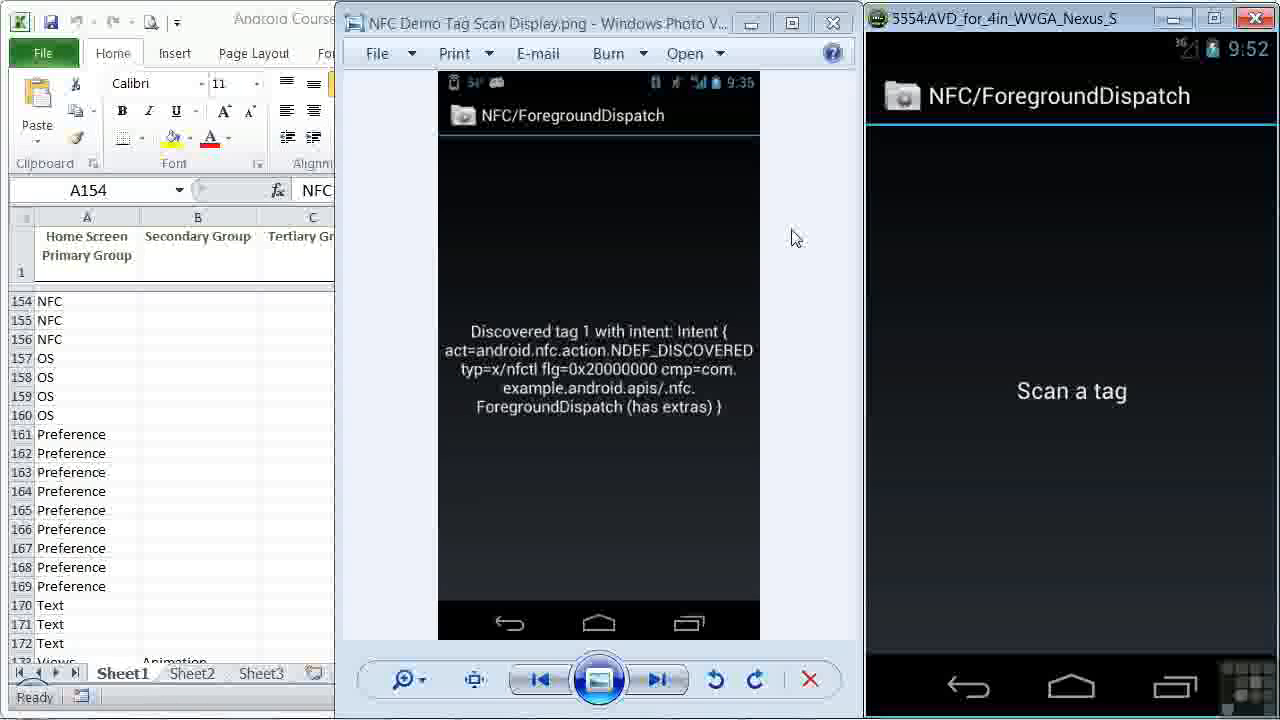
mouse_move(758, 355)
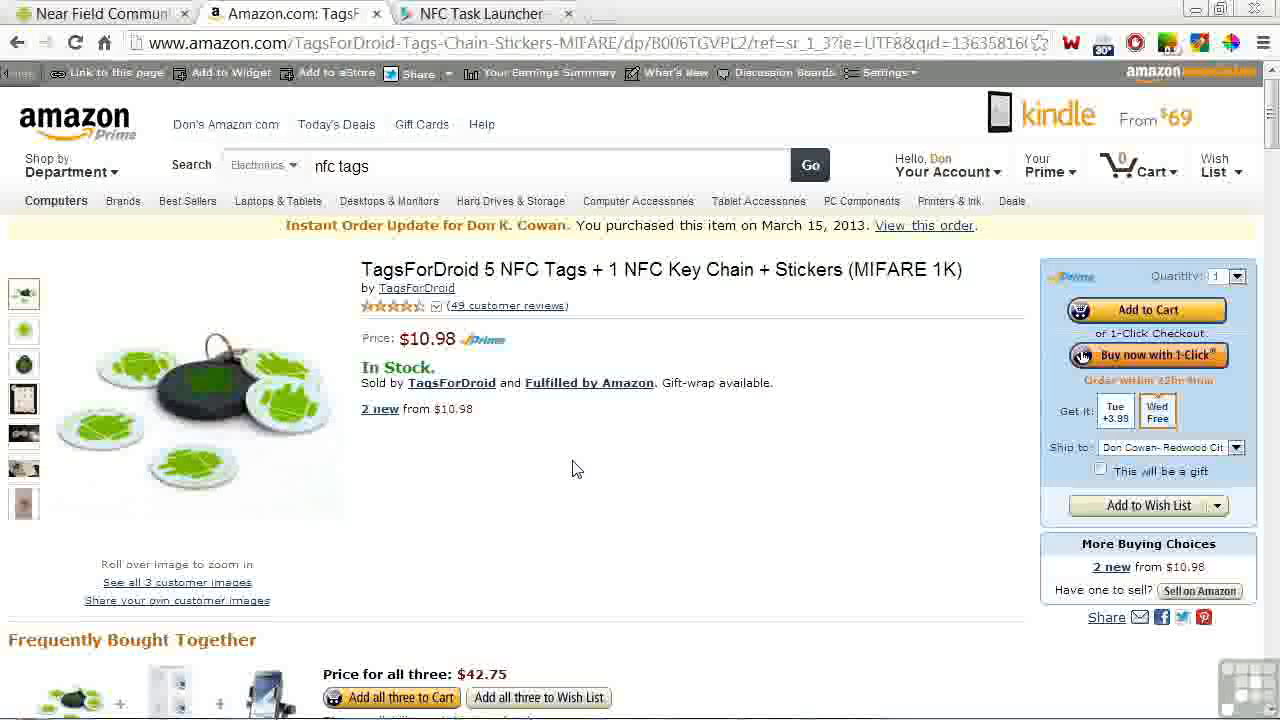
Step: Switch to the NFC Task Launcher tab and scroll through its Google Play listing
click(485, 13)
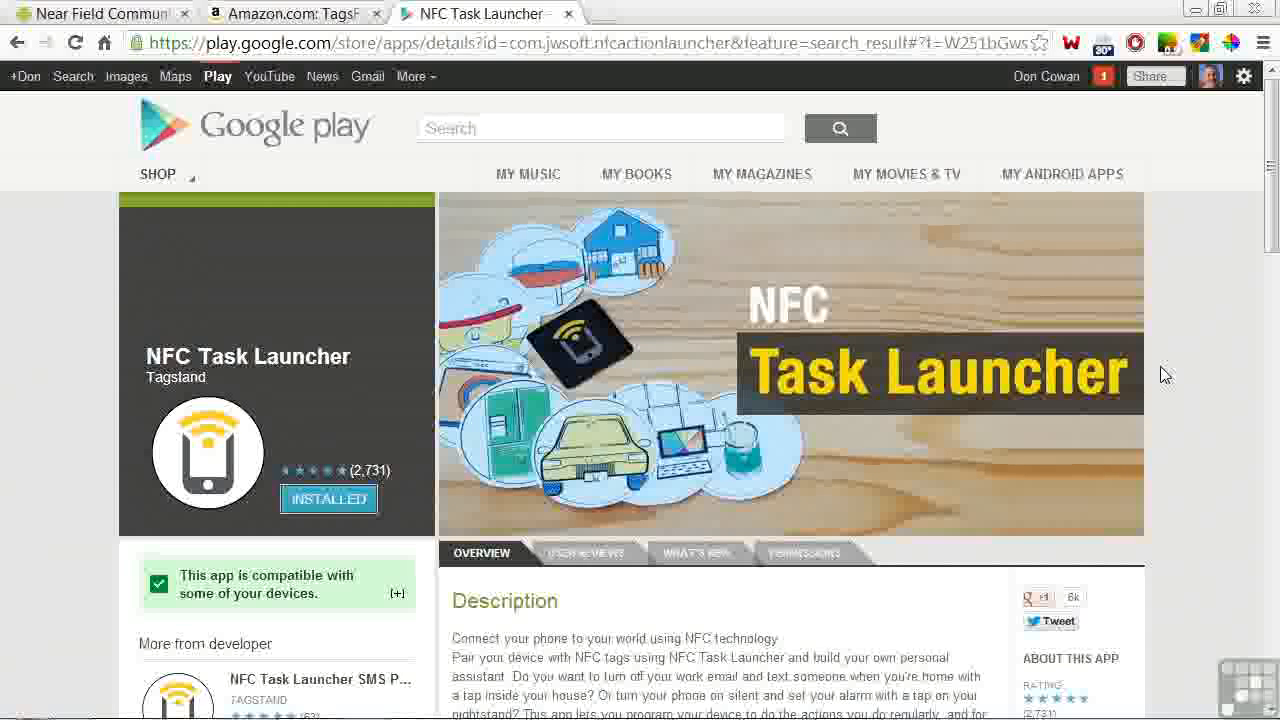
scroll(down, 3)
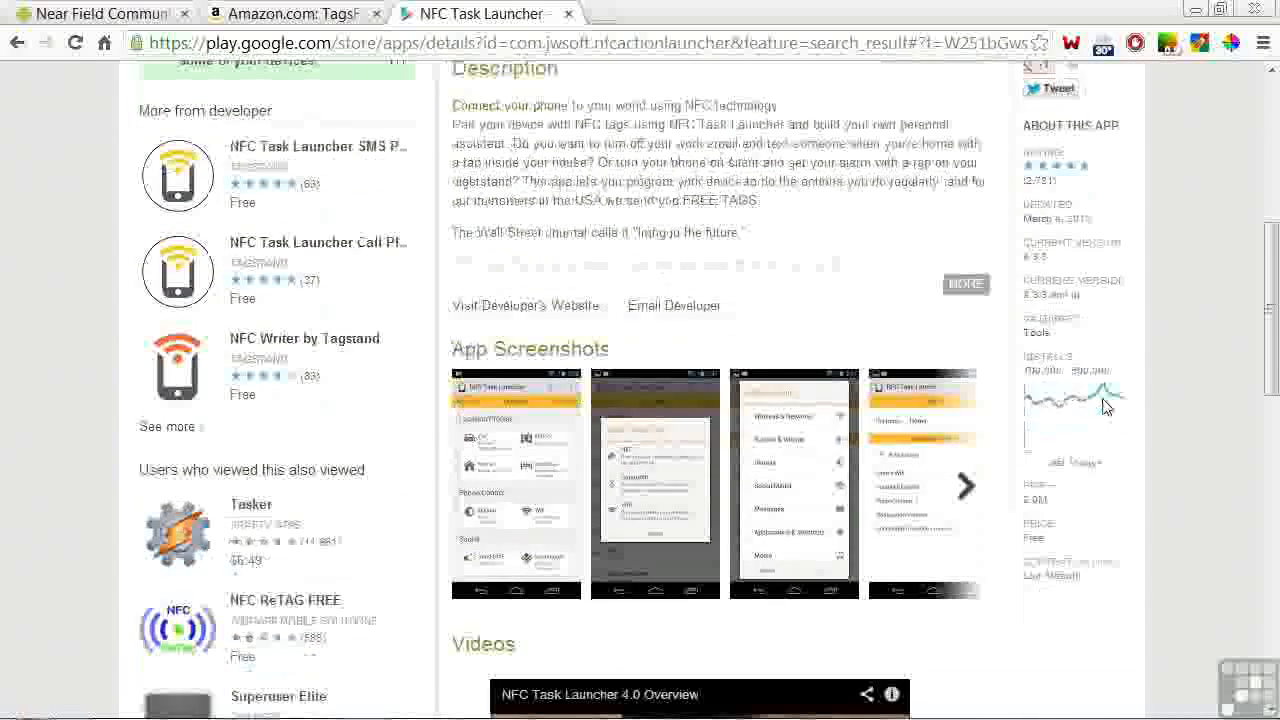
scroll(down, 3)
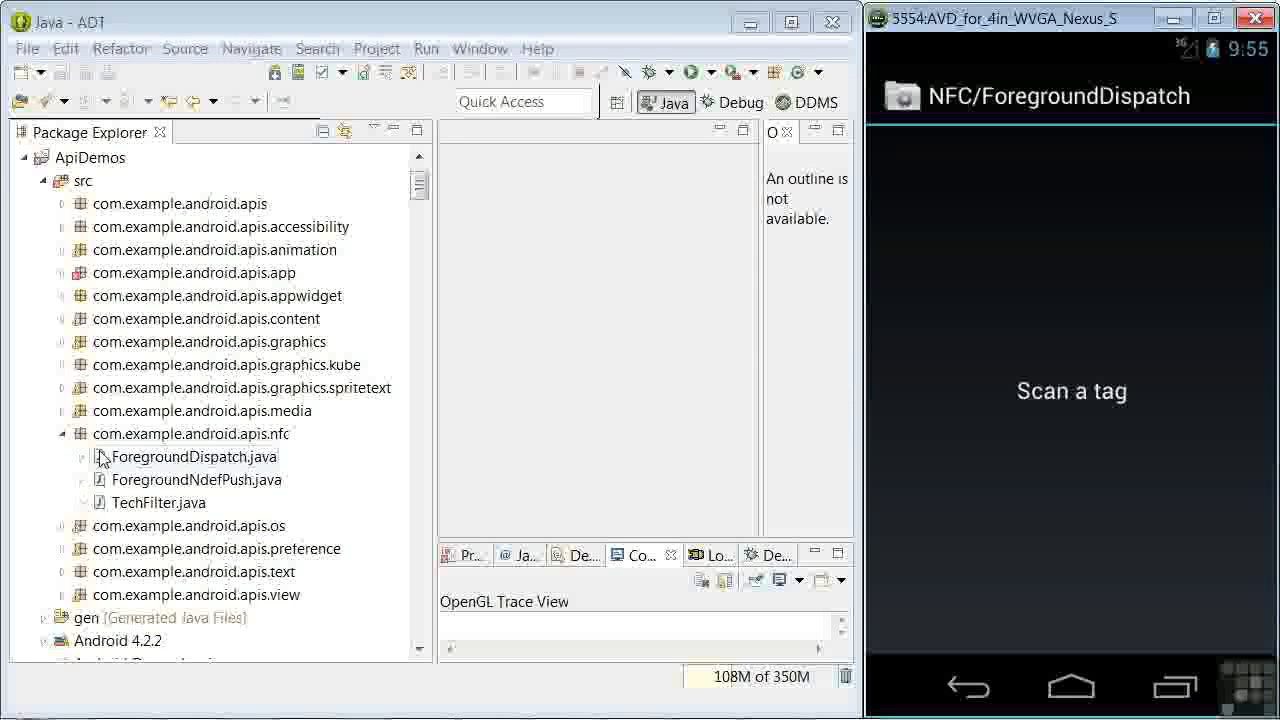
Step: Open ForegroundDispatch.java from the apis.nfc package and scroll through its NfcAdapter setup
double_click(192, 456)
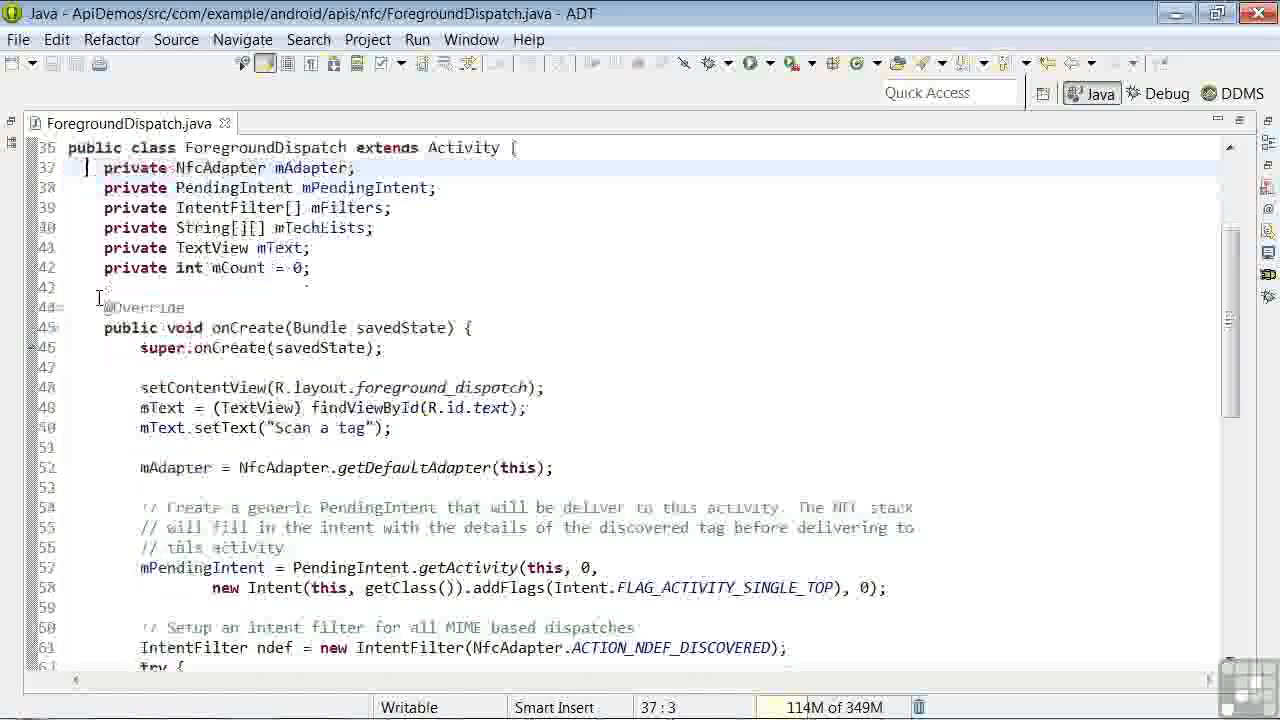
scroll(down, 3)
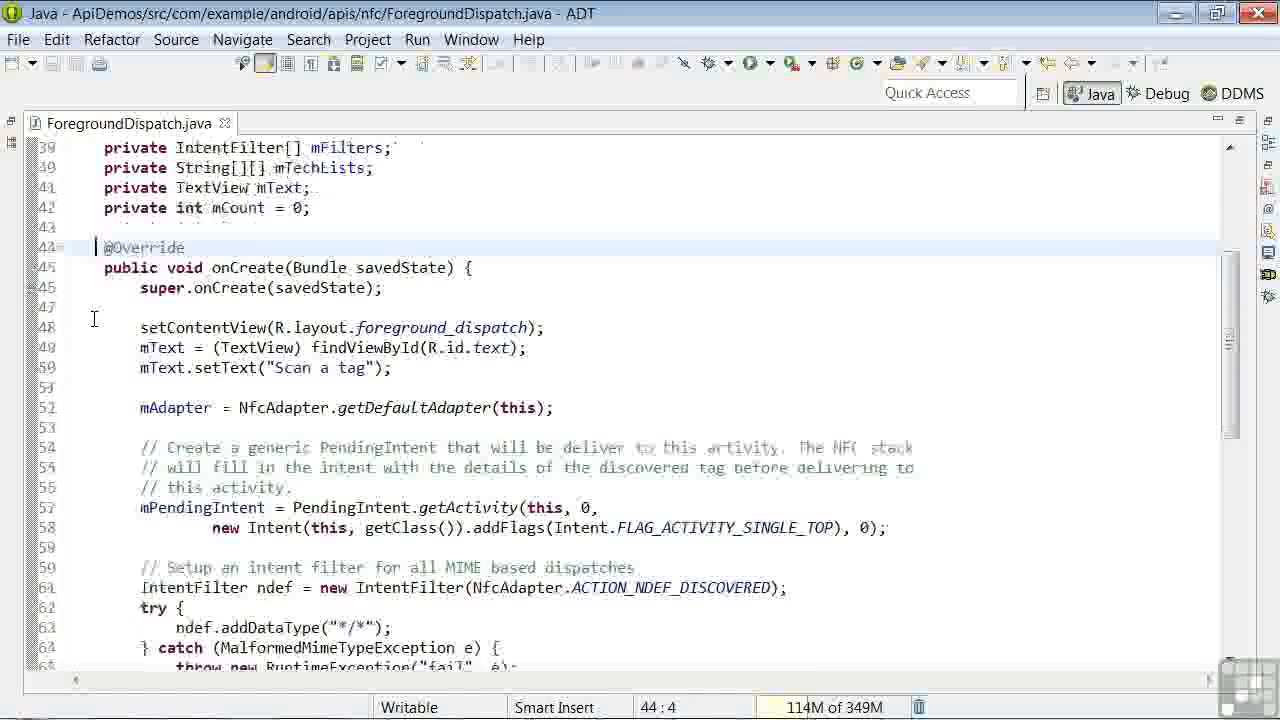
scroll(down, 3)
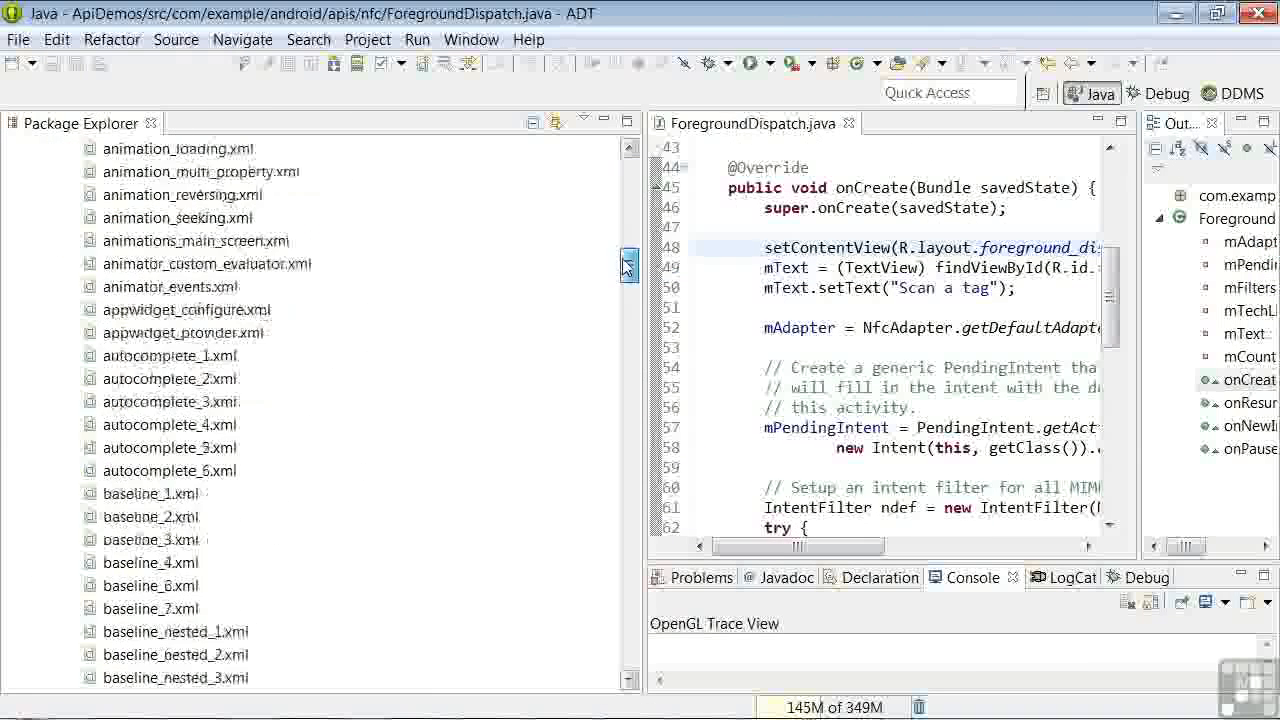
Step: Open the foreground_dispatch.xml layout, then return to the ForegroundDispatch.java editor
scroll(down, 3)
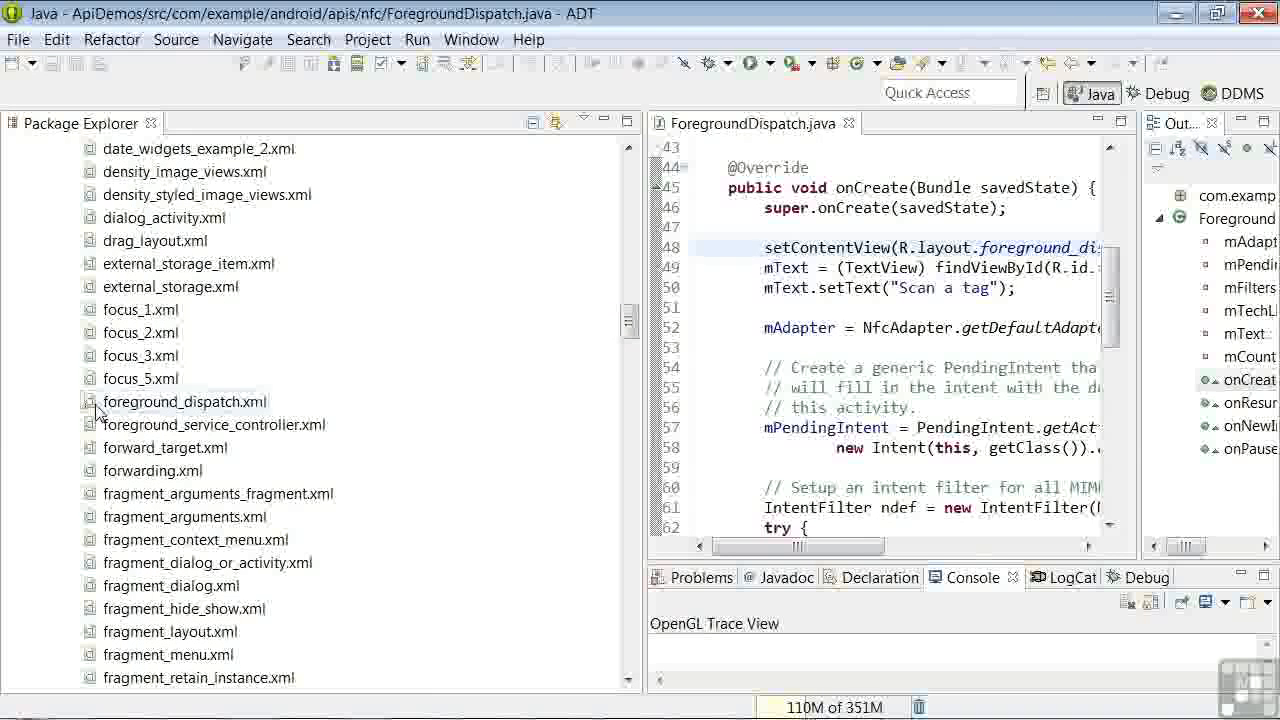
double_click(184, 401)
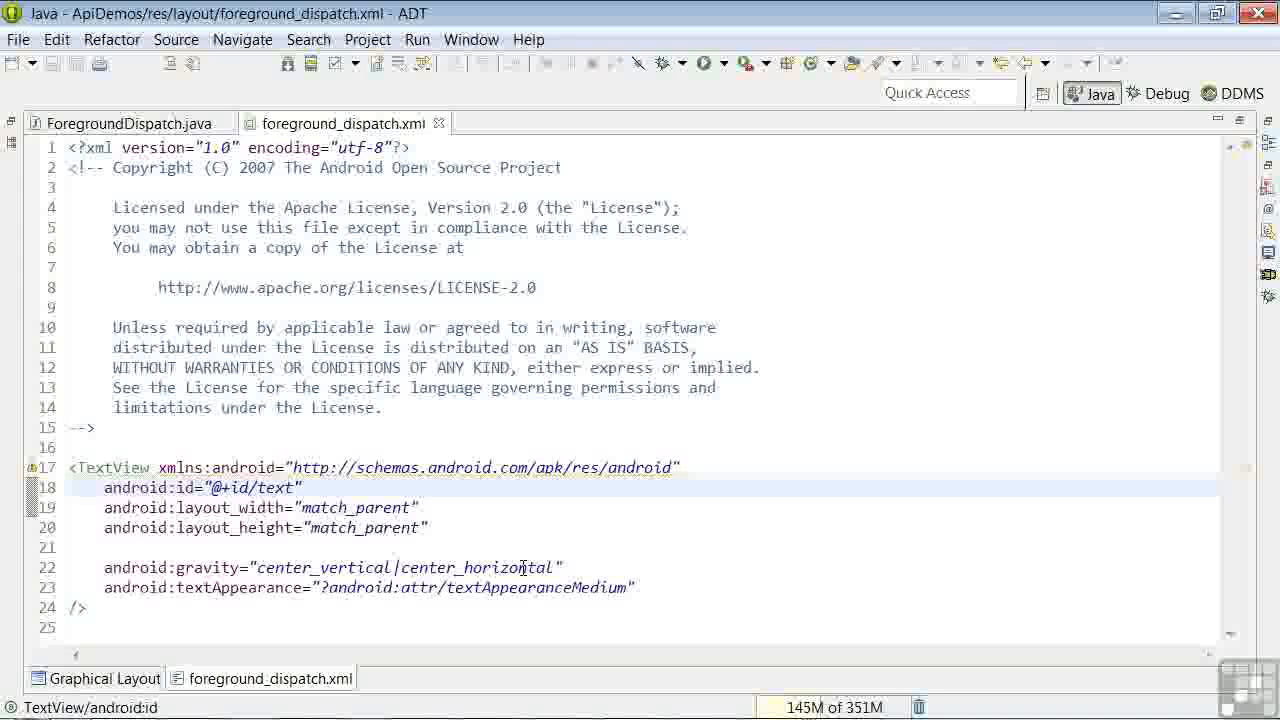
mouse_move(95, 131)
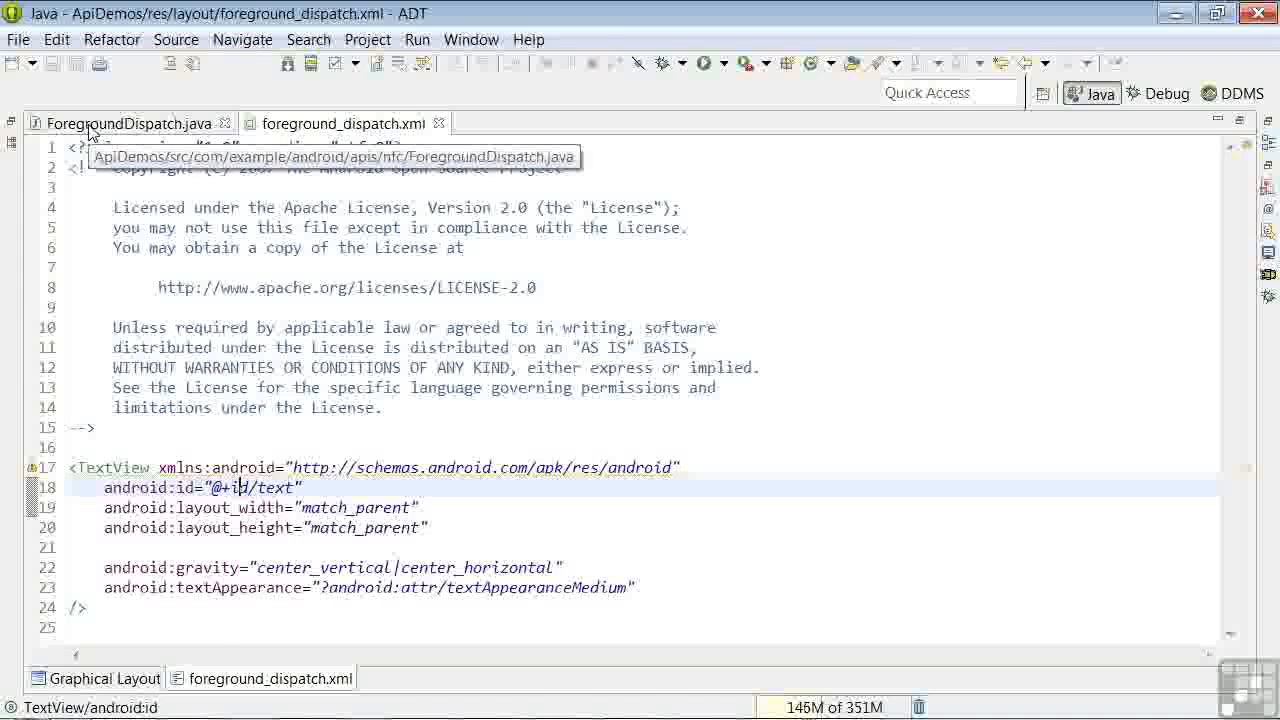
click(130, 122)
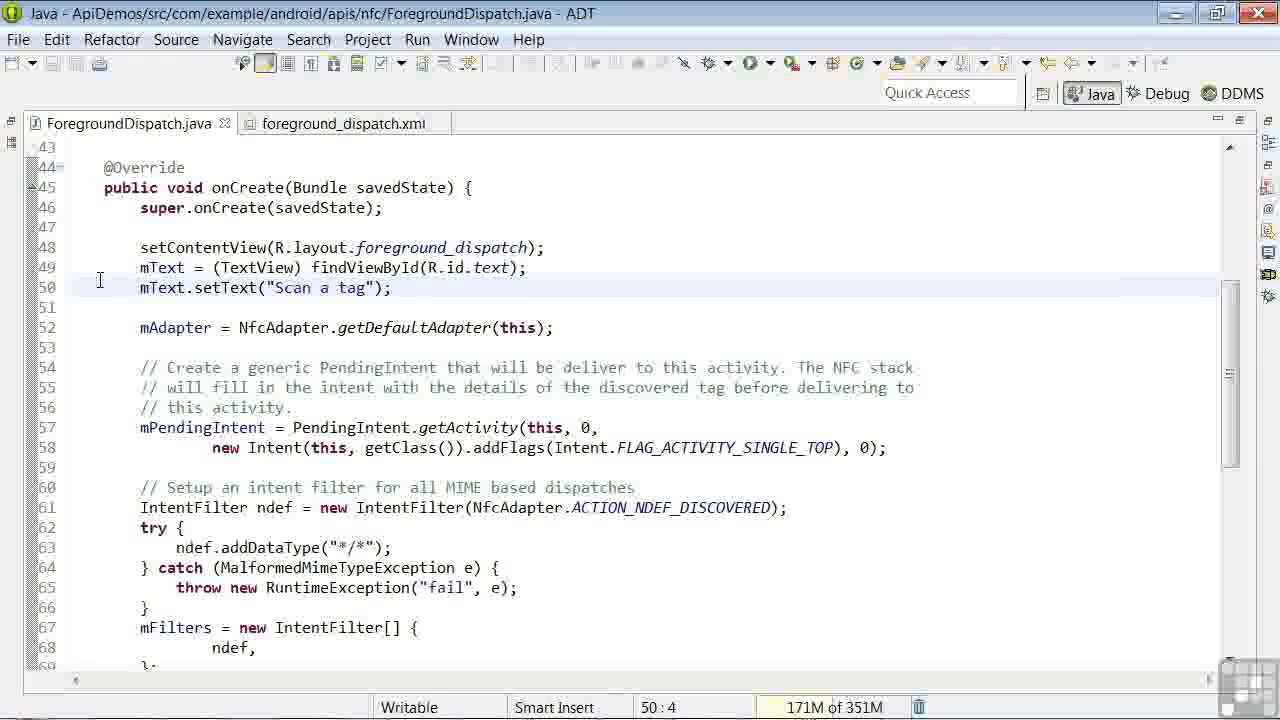
click(103, 328)
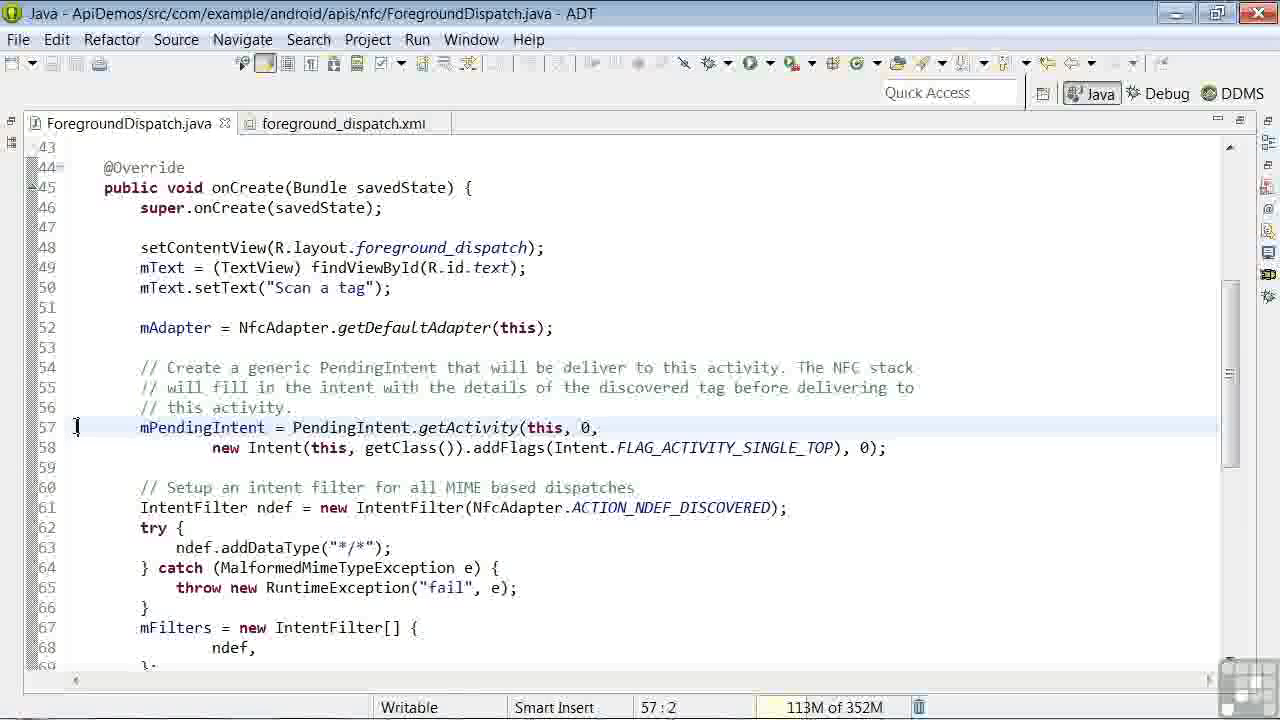
click(97, 447)
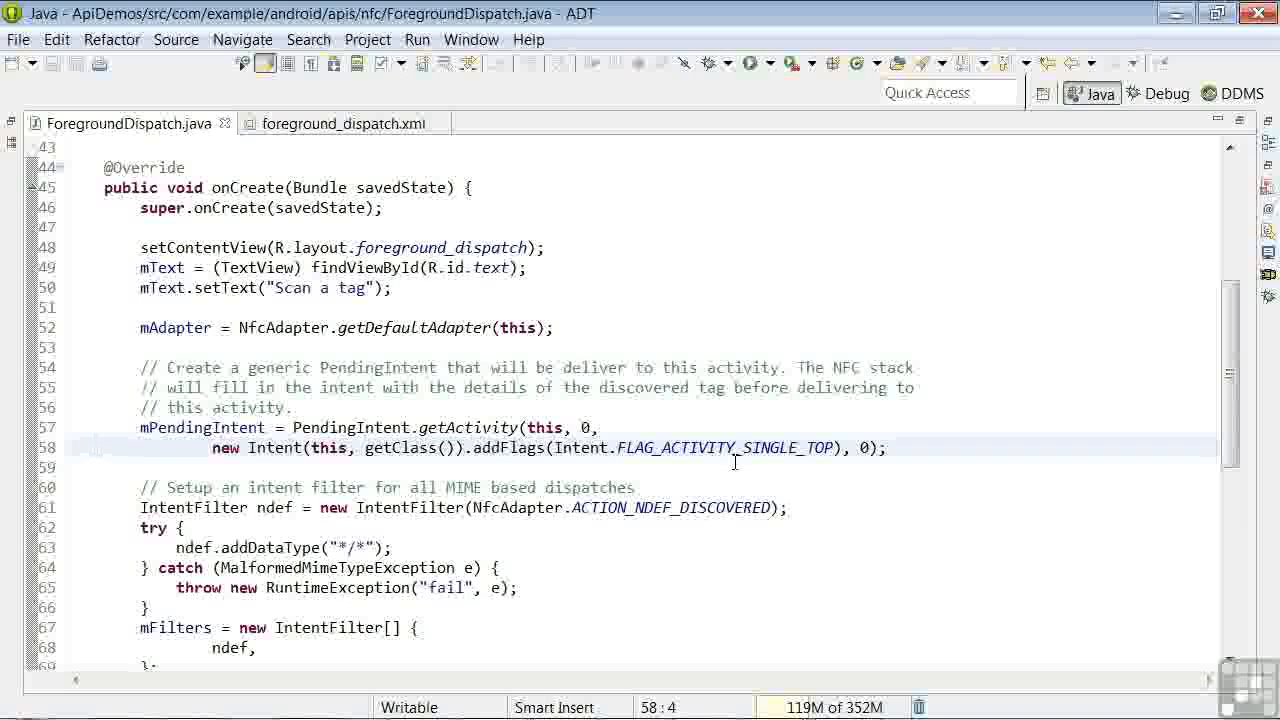
click(130, 507)
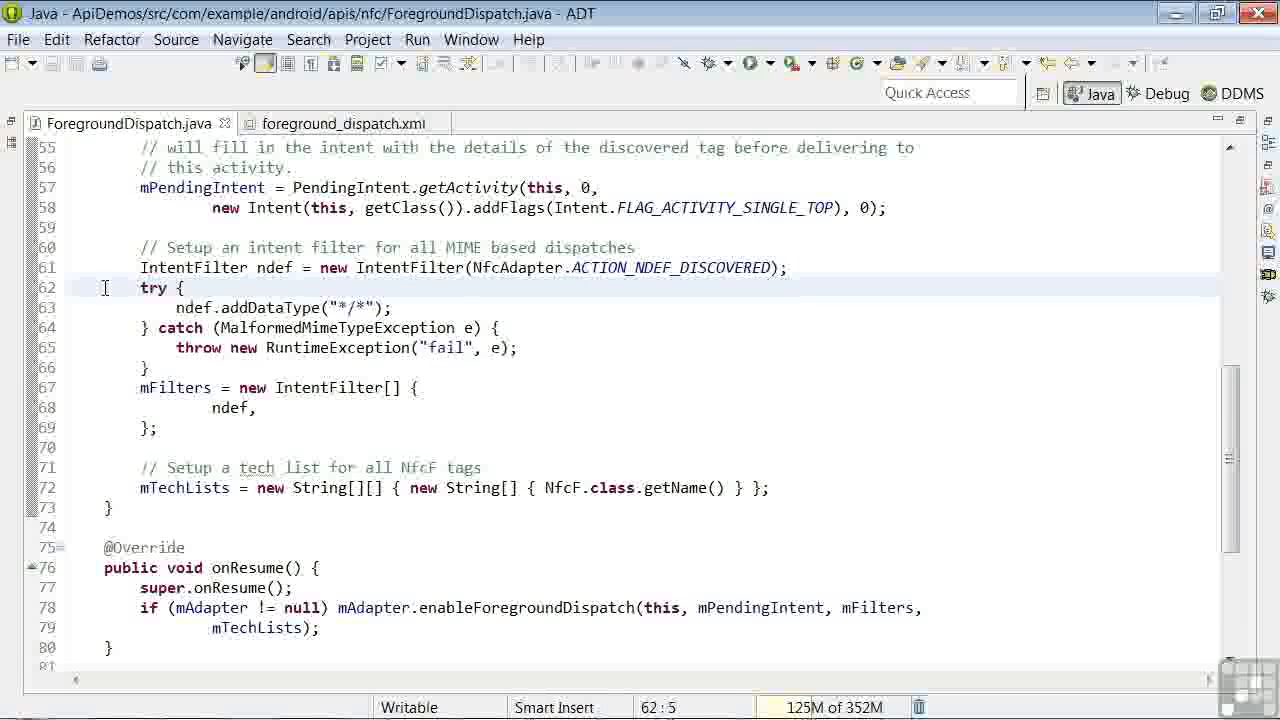
Step: Mark the enableForegroundDispatch line in onResume and restore down the ADT window
scroll(down, 3)
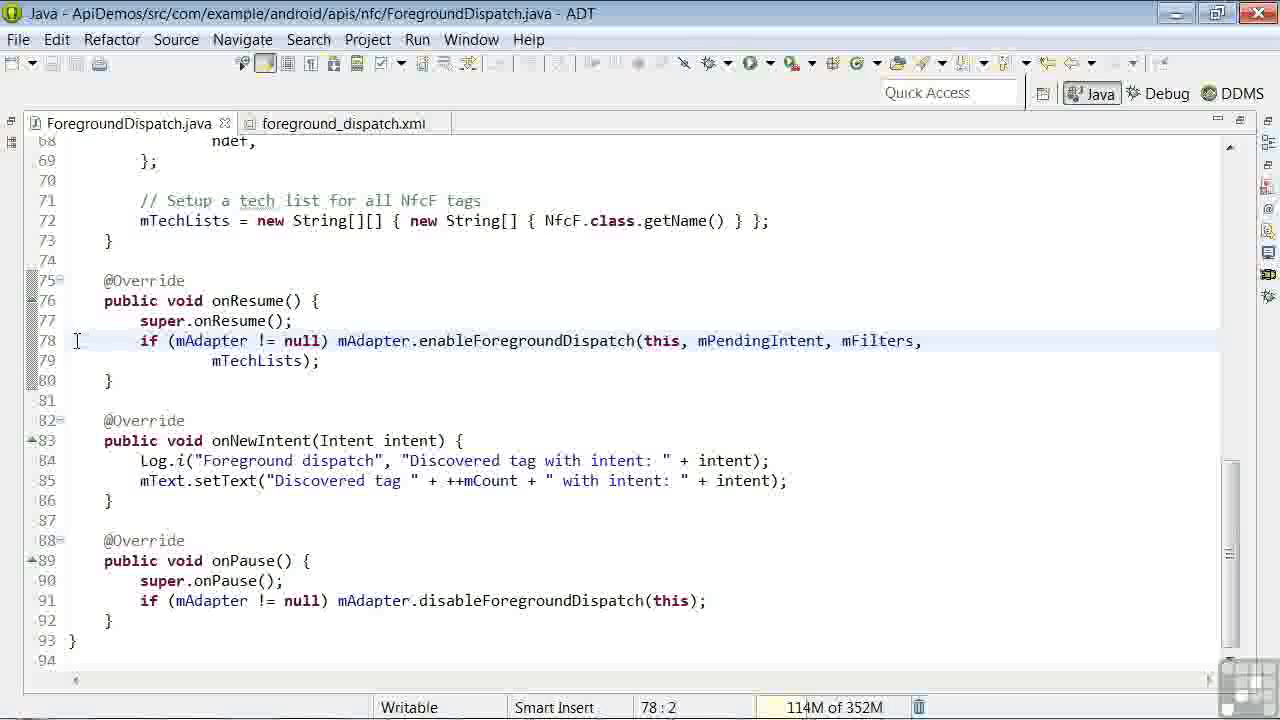
click(104, 420)
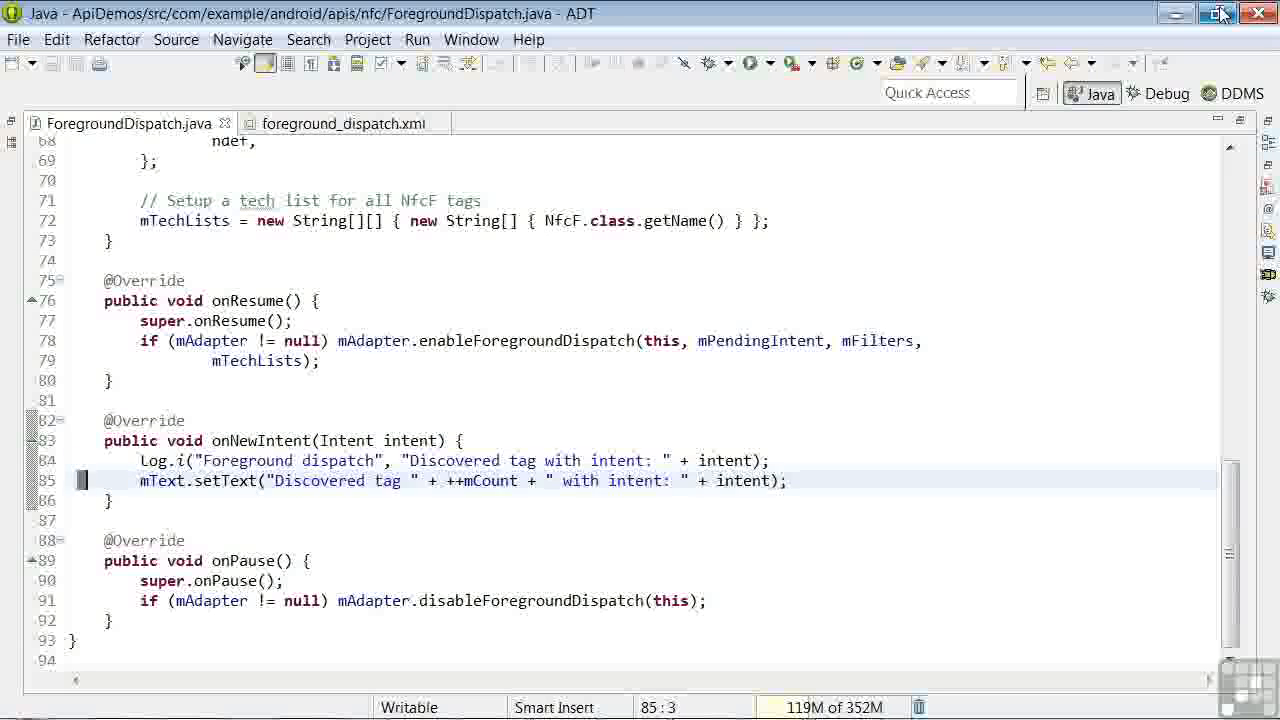
mouse_move(1218, 13)
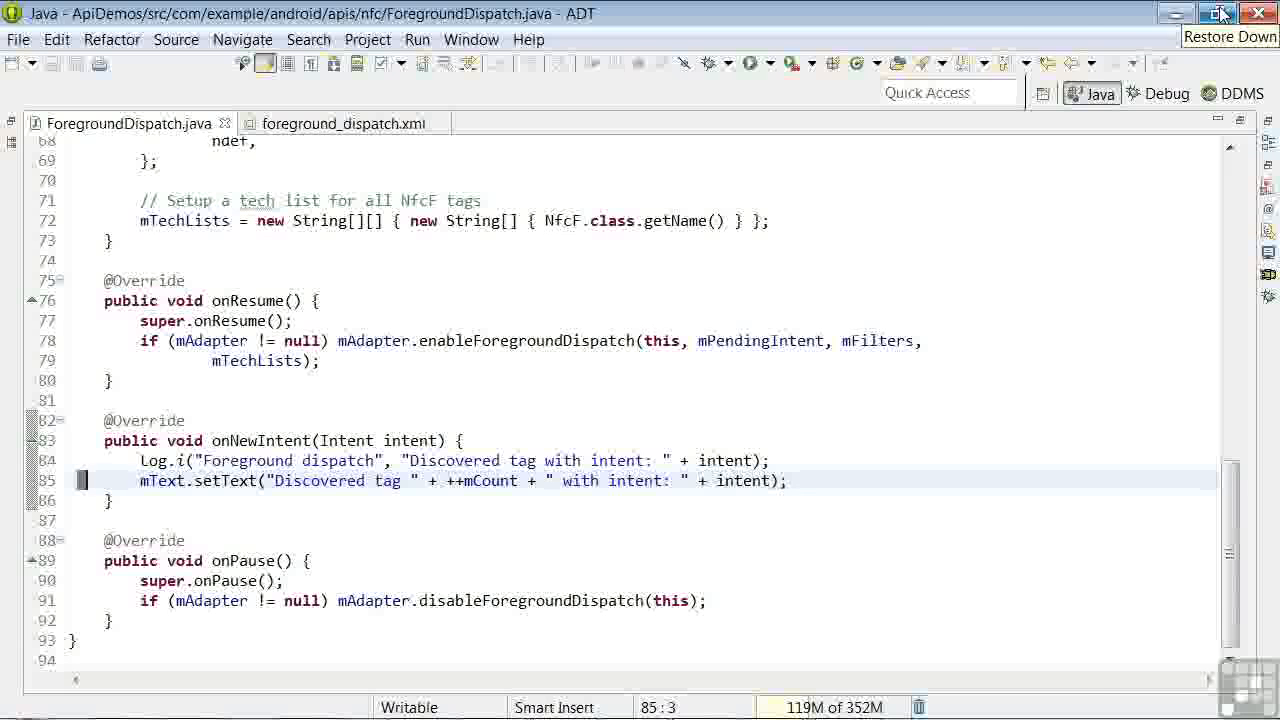
click(1214, 11)
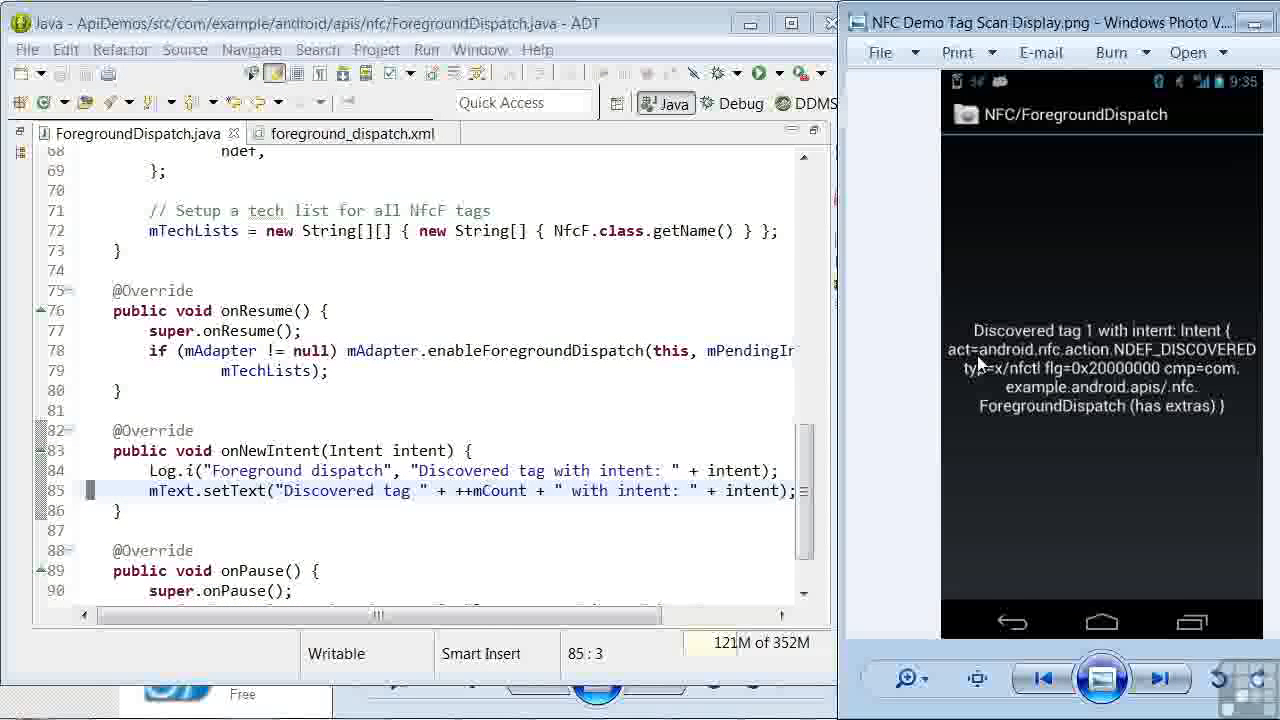